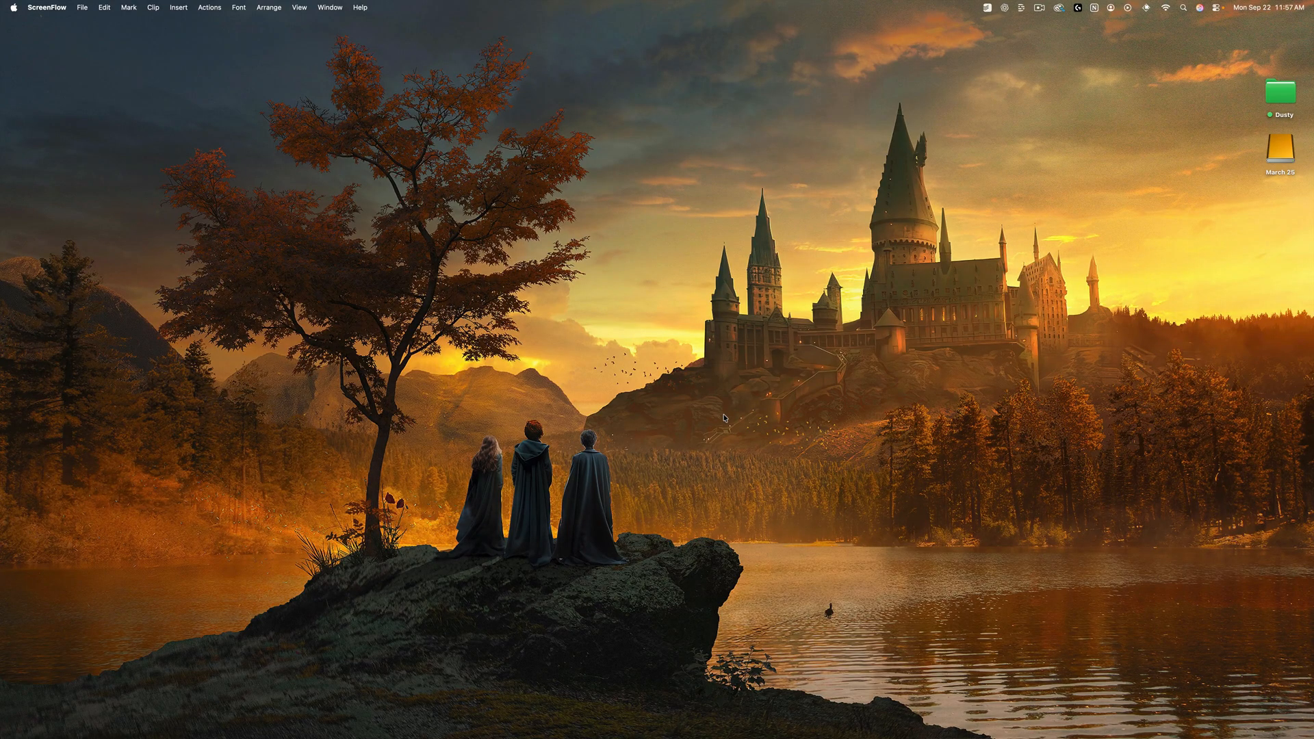
pyautogui.moveTo(423, 288)
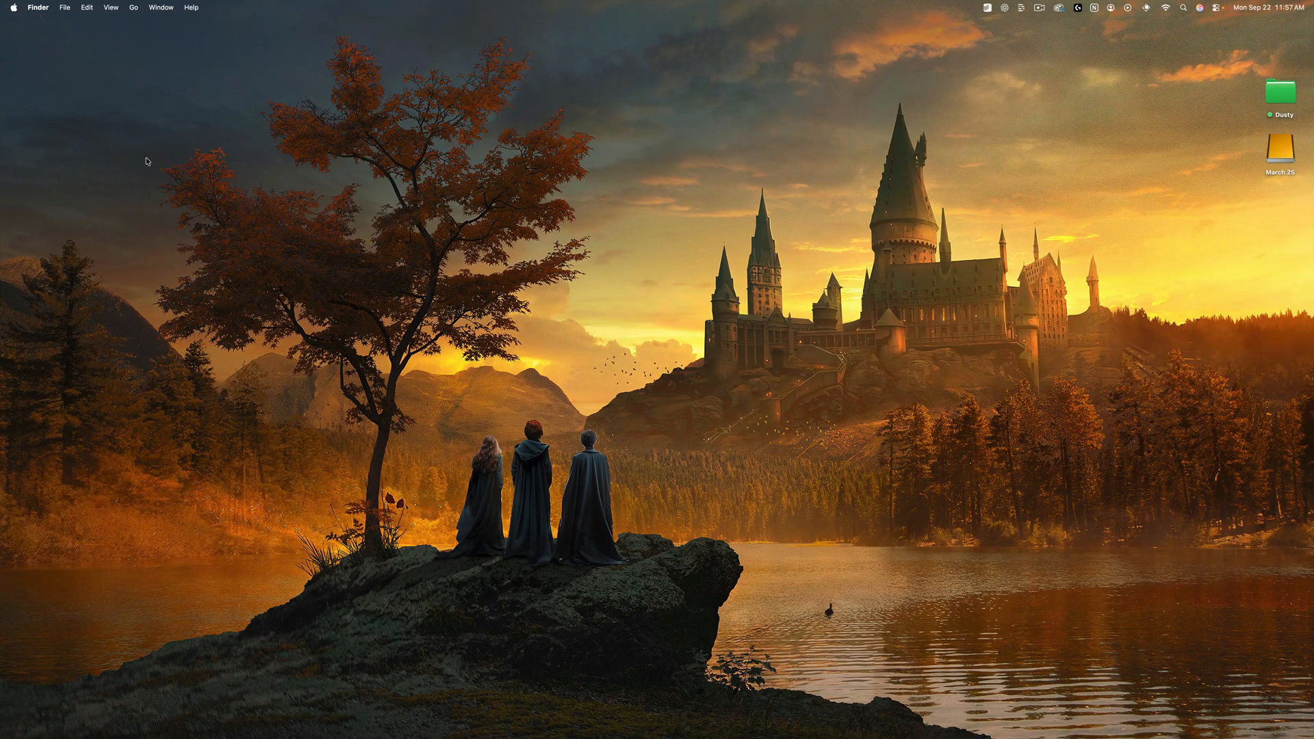
# Bring up System Settings and scroll its sidebar down toward the Mouse category
pyautogui.click(12, 8)
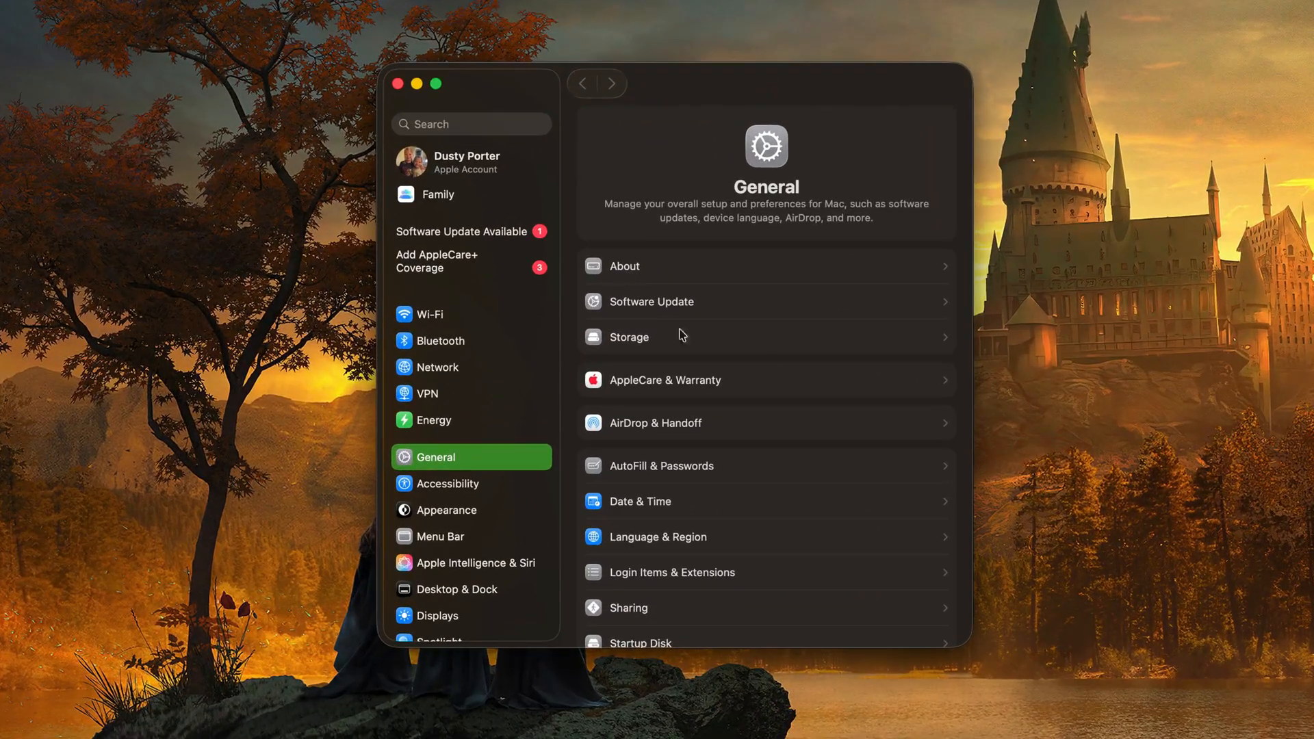
pyautogui.moveTo(648, 146)
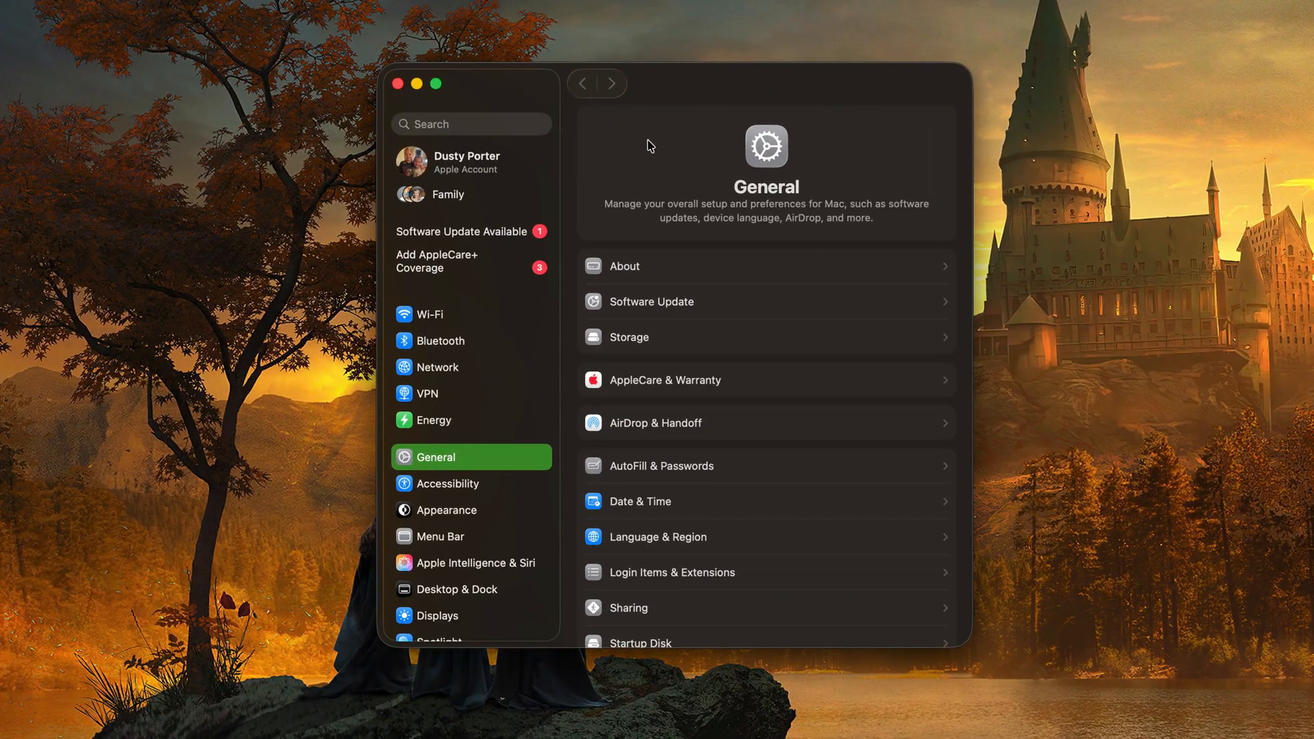
pyautogui.scroll(-3)
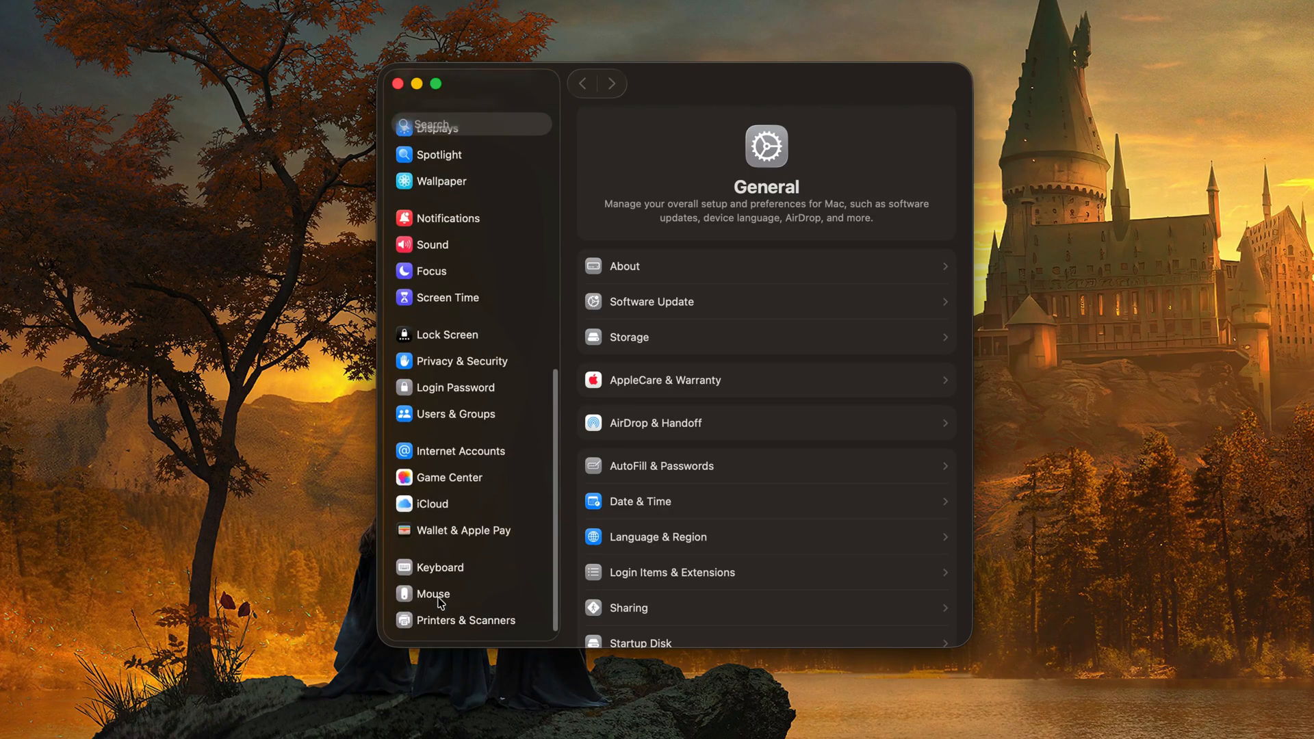
# Show the Mouse pane with tracking speed, scrolling and click options
pyautogui.click(434, 593)
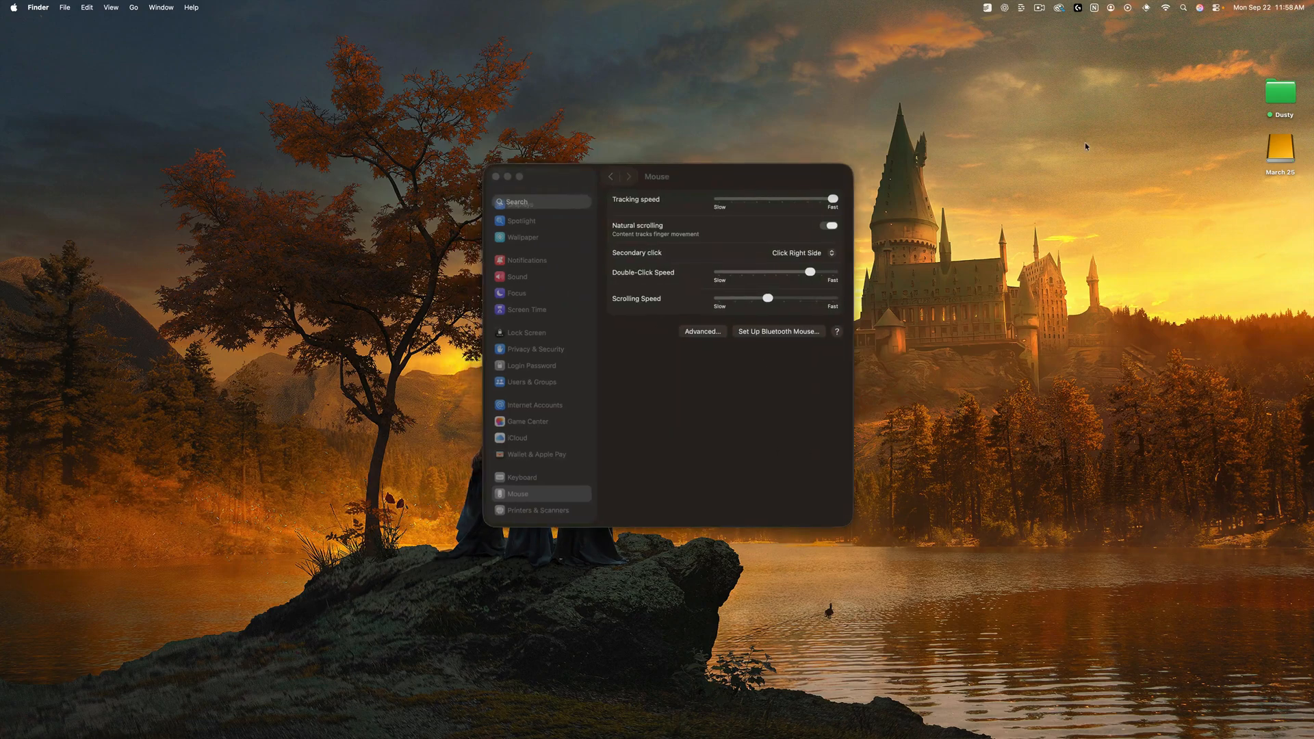
pyautogui.moveTo(827, 173)
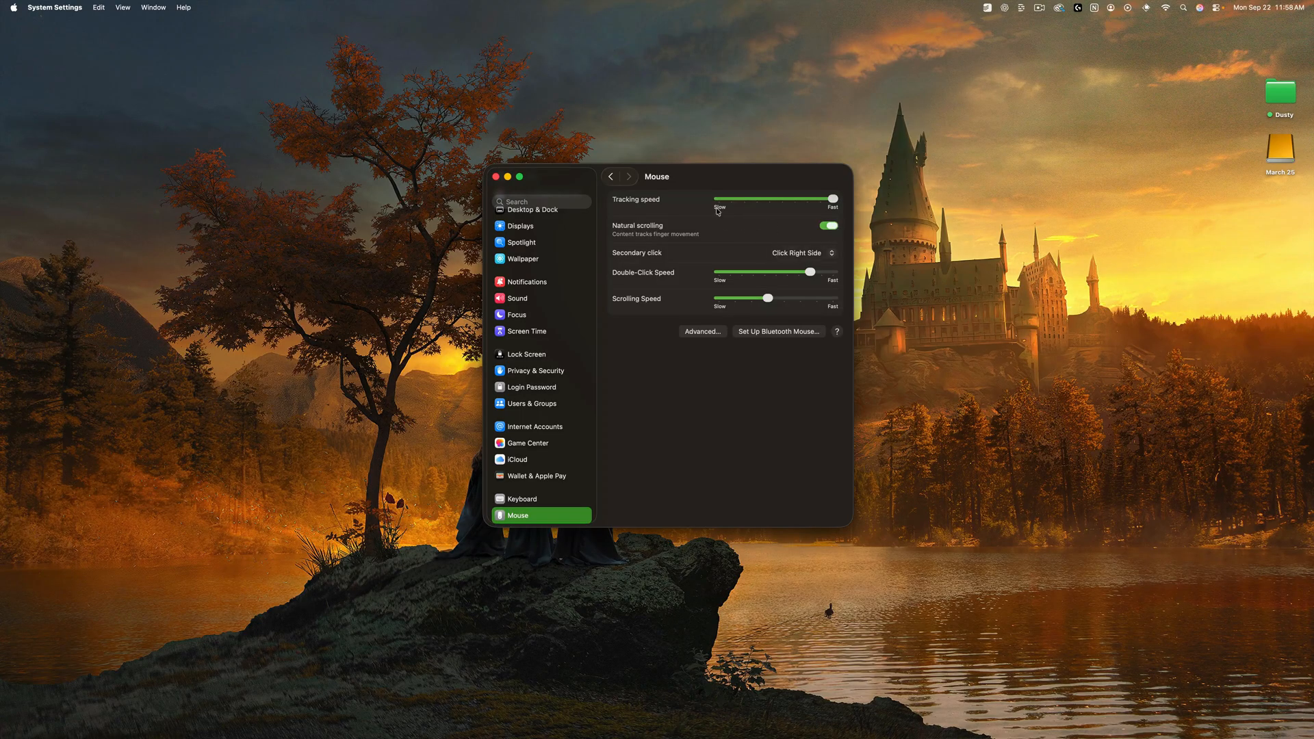
pyautogui.moveTo(755, 215)
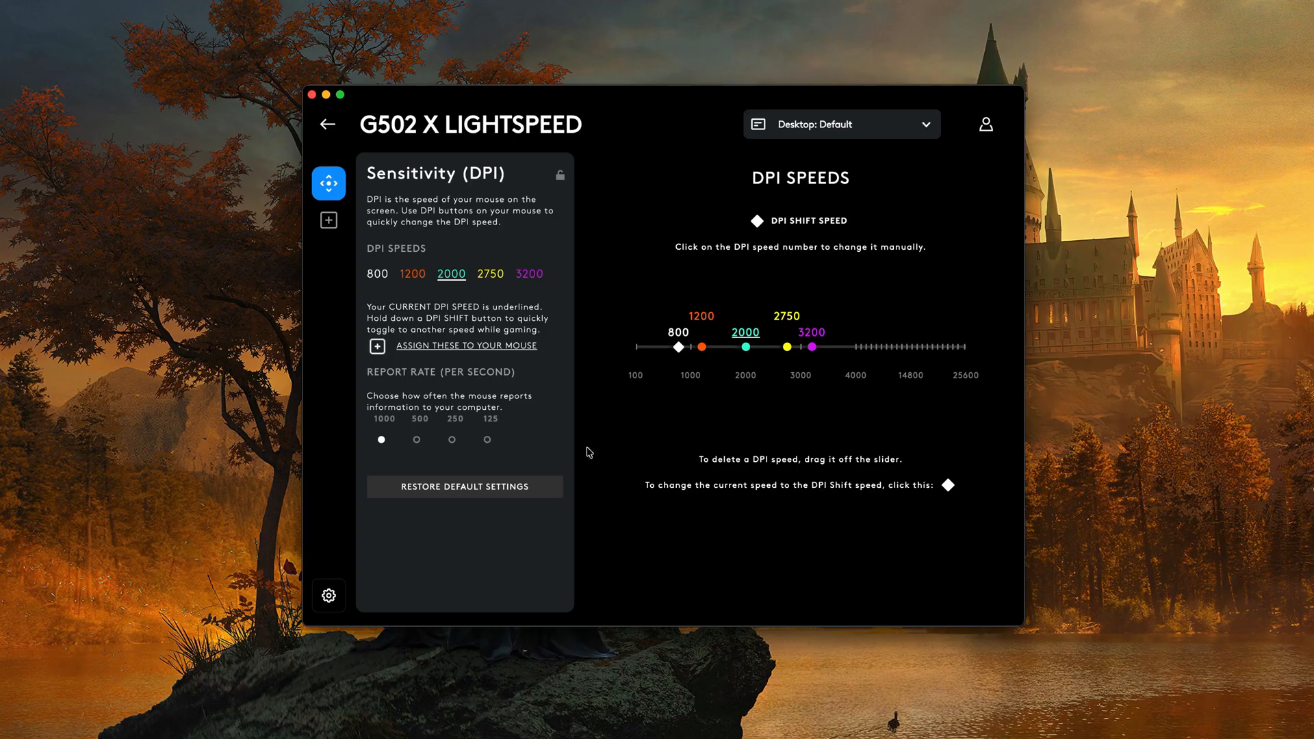
pyautogui.moveTo(621, 430)
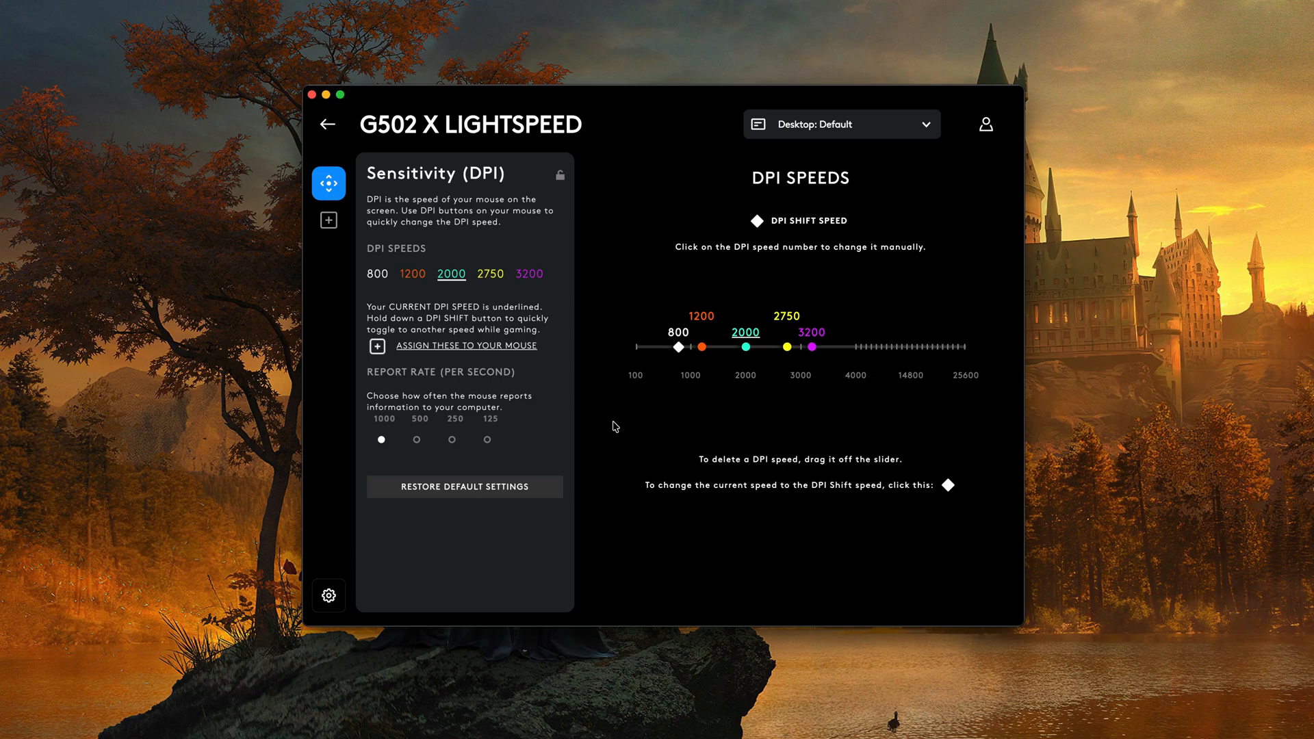
pyautogui.moveTo(269, 352)
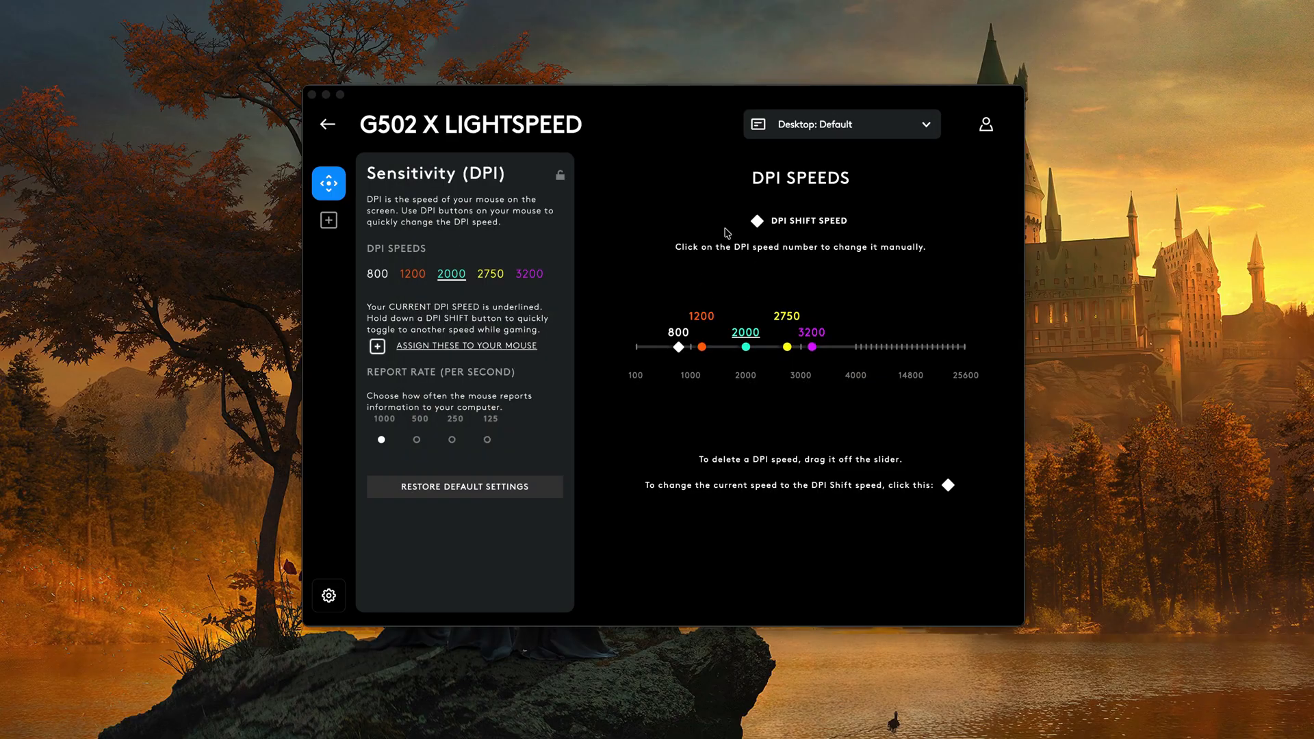
pyautogui.moveTo(639, 227)
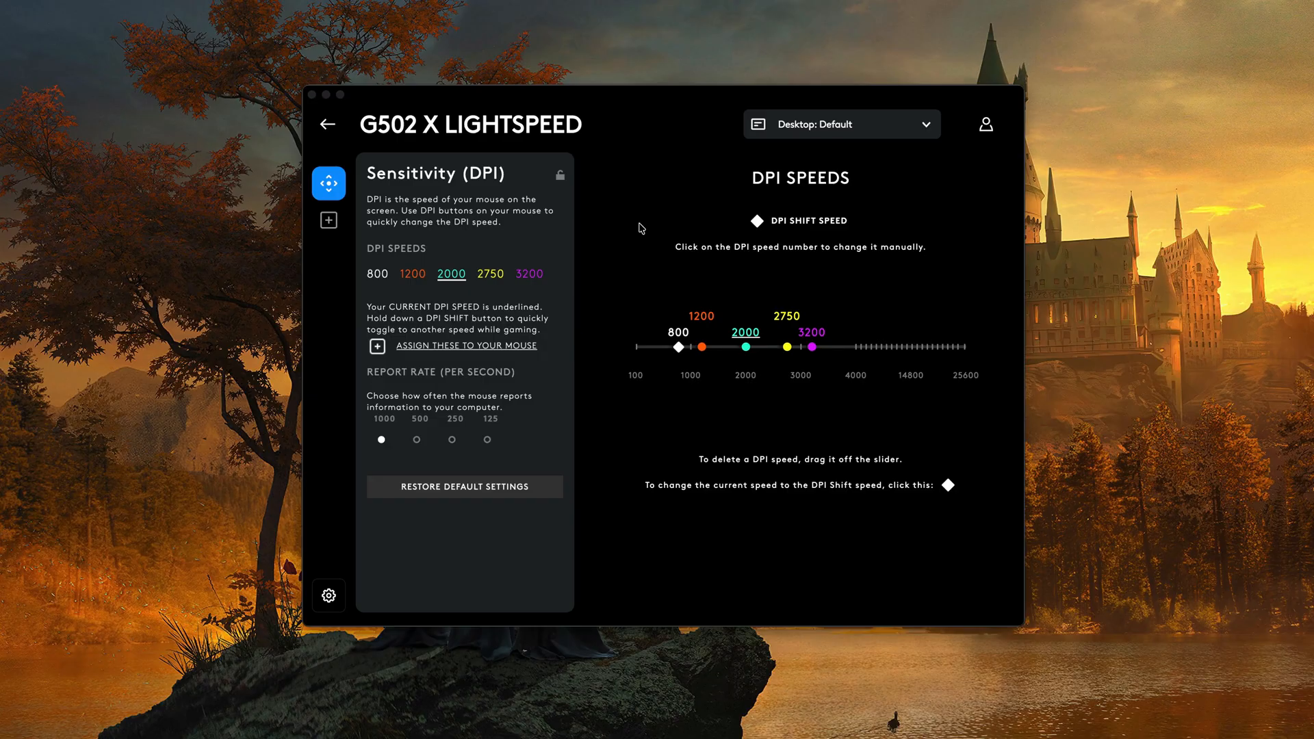